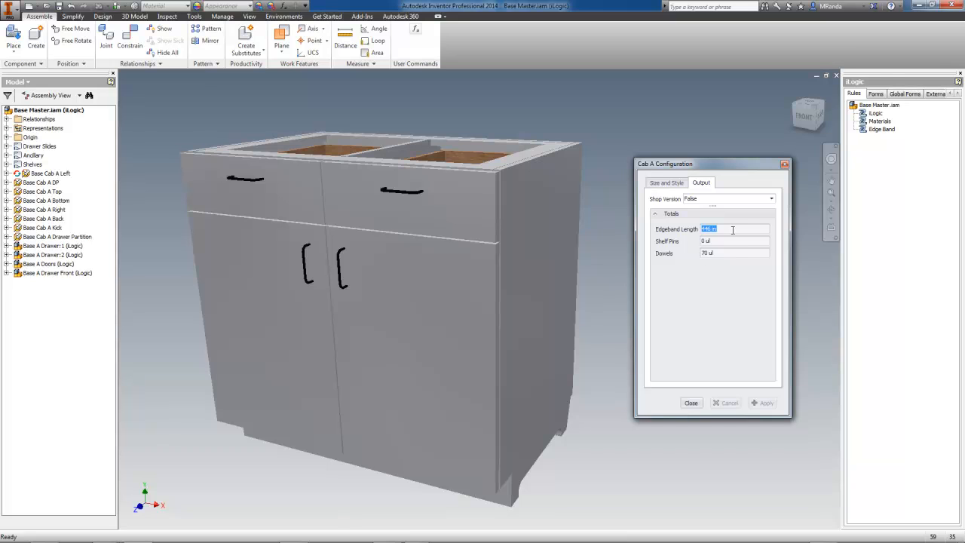
- Enter the new cabinet depth of 14 in on Size and Style and apply the dimensions
type("446 in")
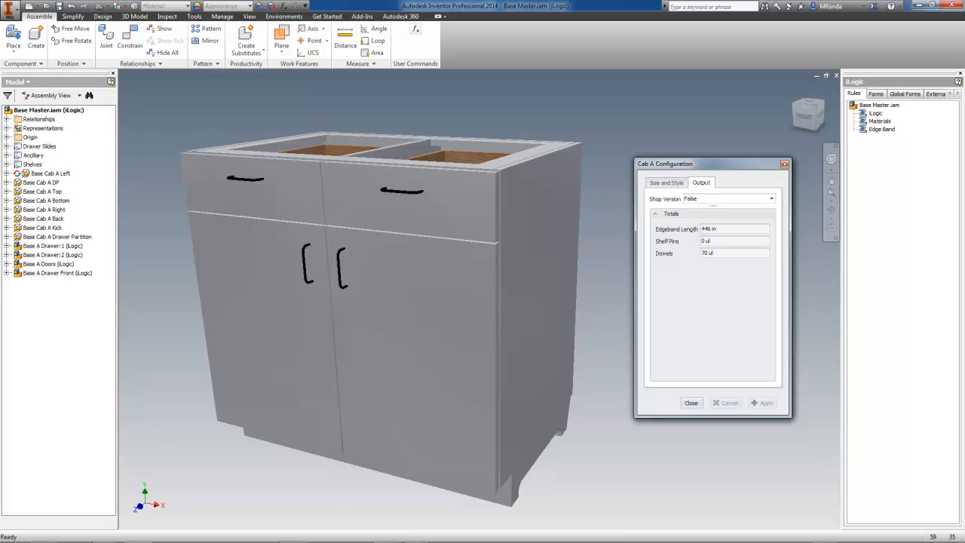
left_click(666, 182)
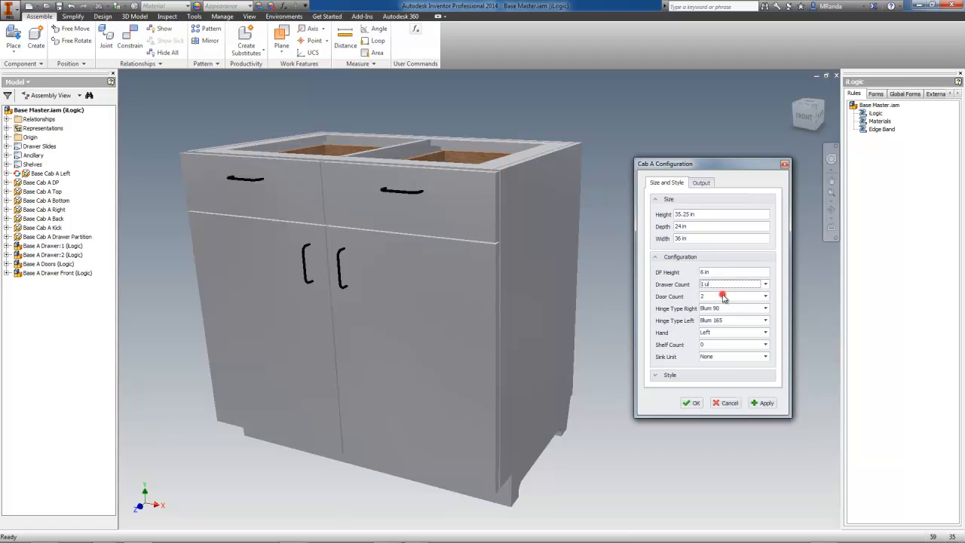
left_click(702, 296)
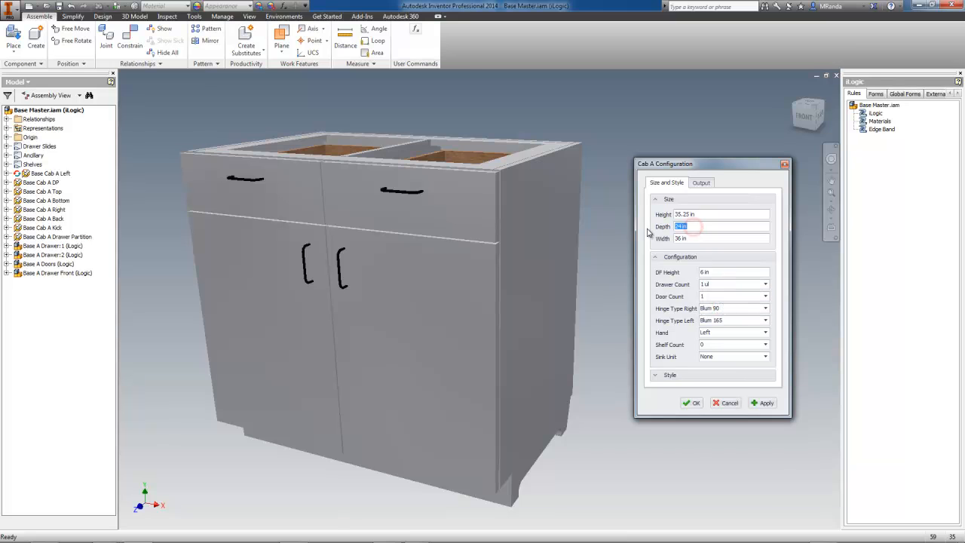
type("14")
left_click(721, 238)
type("12")
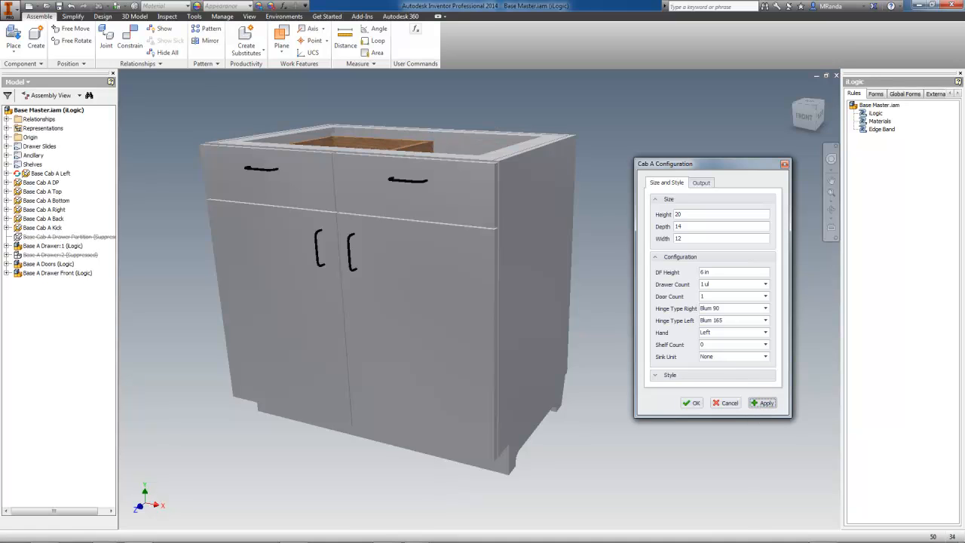
left_click(763, 402)
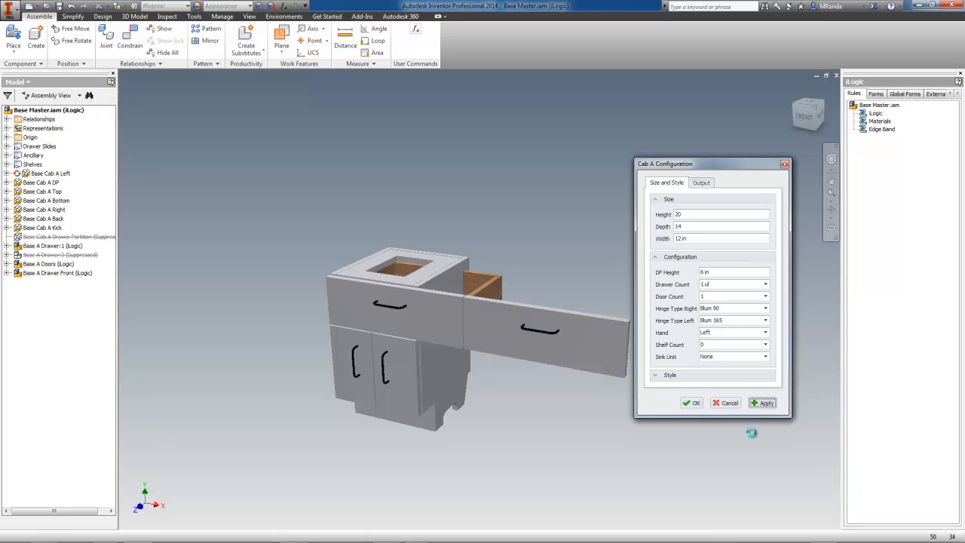
- Finish applying the size and show the Output totals for edgeband, shelf pins and dowels
left_click(763, 402)
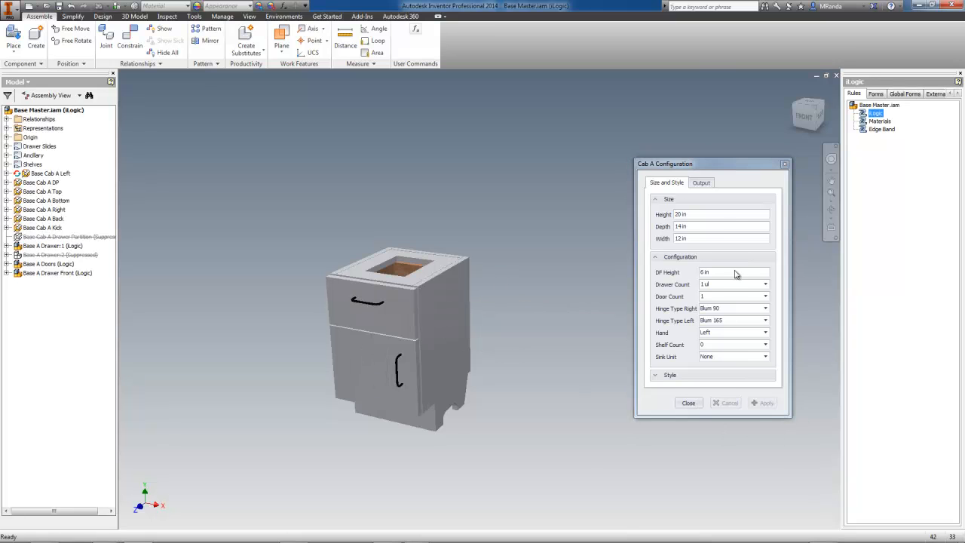
left_click(700, 182)
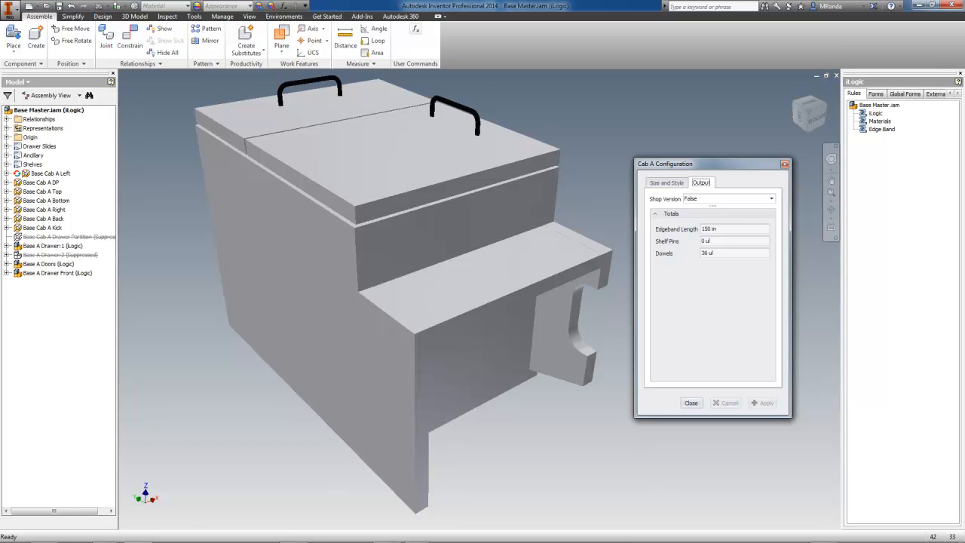
mouse_move(739, 226)
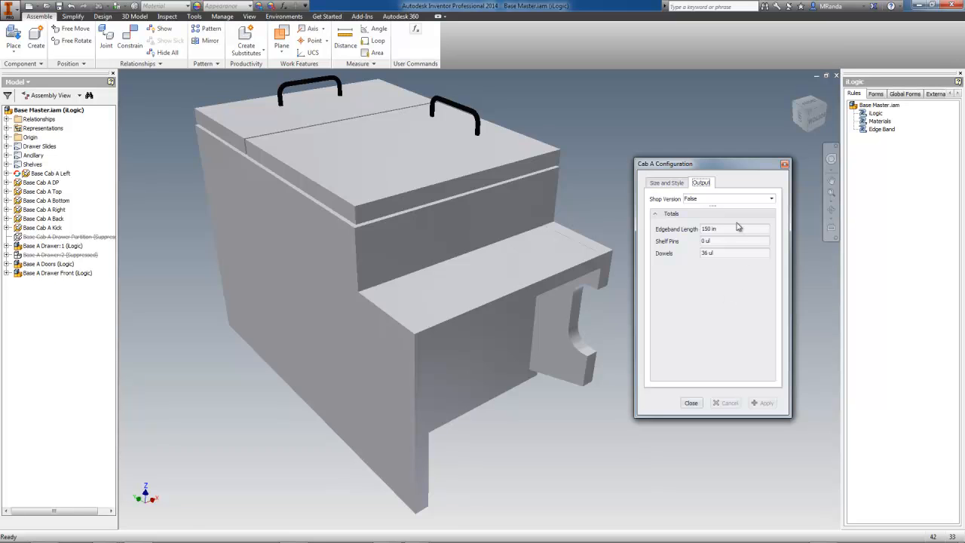
- Set Shop Version to True and apply it to the cabinet
left_click(770, 199)
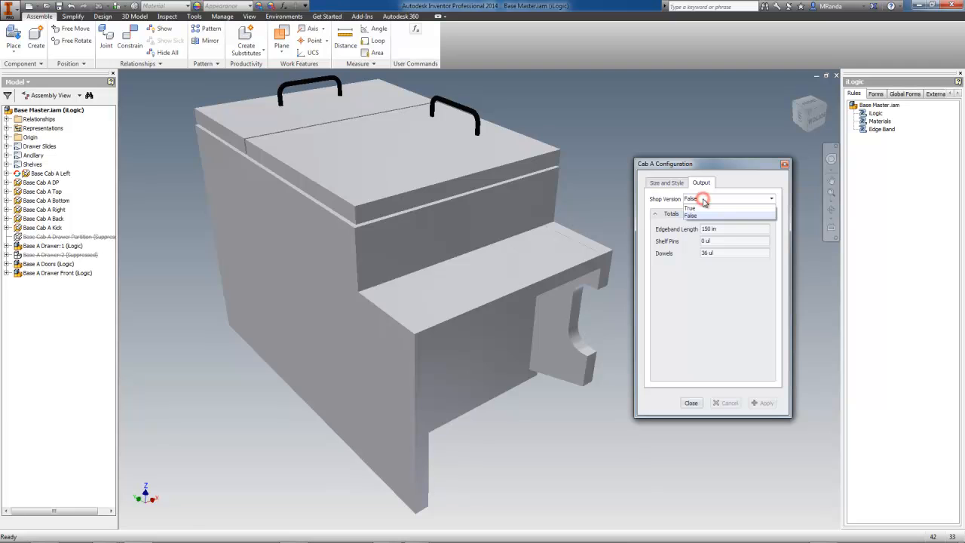
left_click(690, 208)
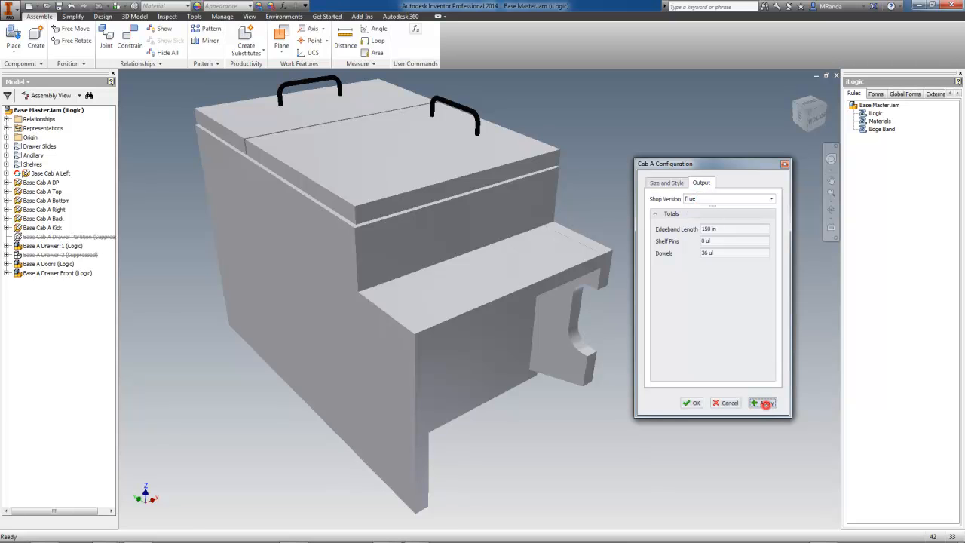
left_click(766, 401)
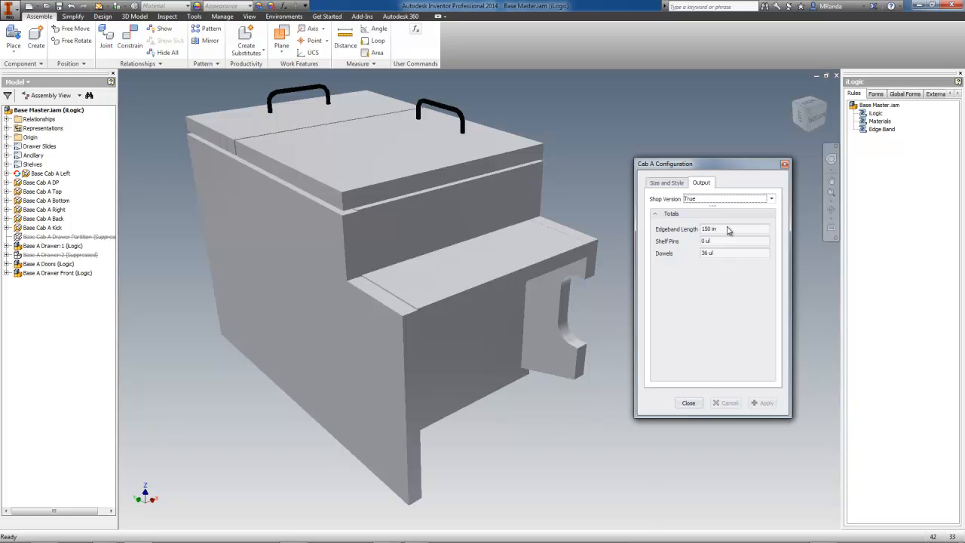
- Set Shop Version back to False, apply it, and return to Size and Style
left_click(727, 199)
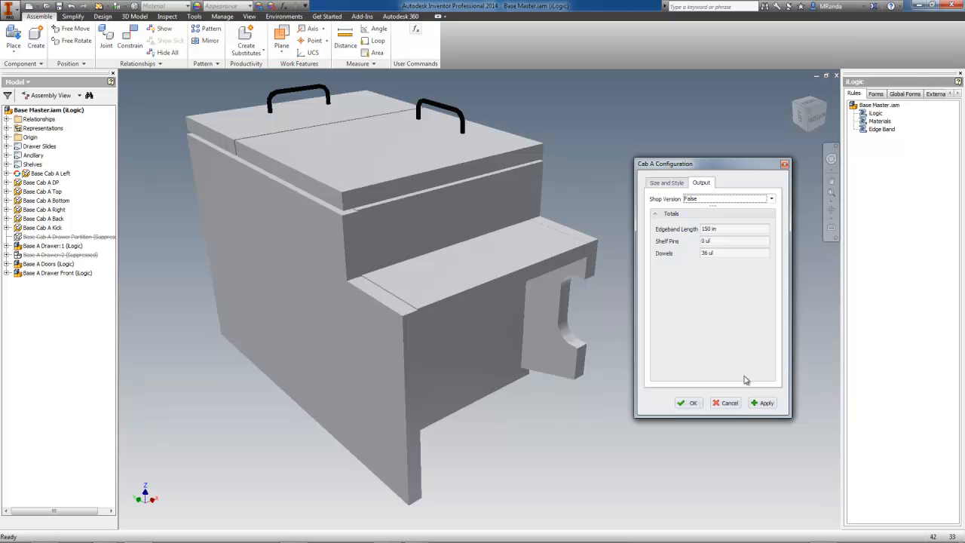
left_click(766, 401)
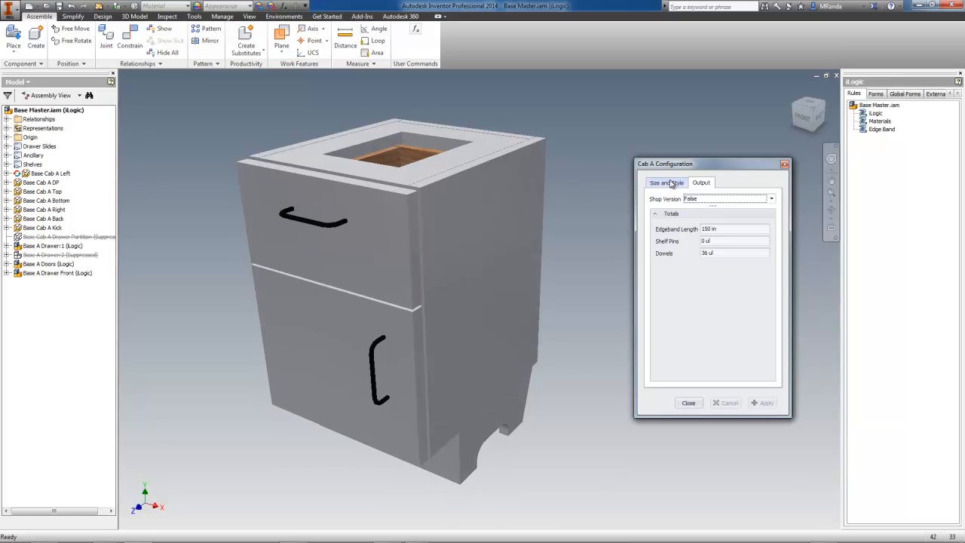
left_click(666, 182)
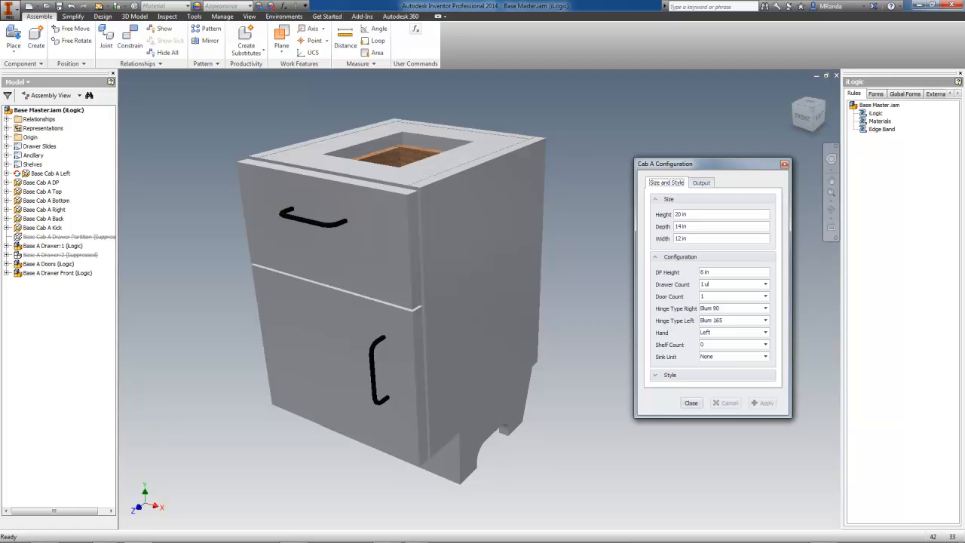